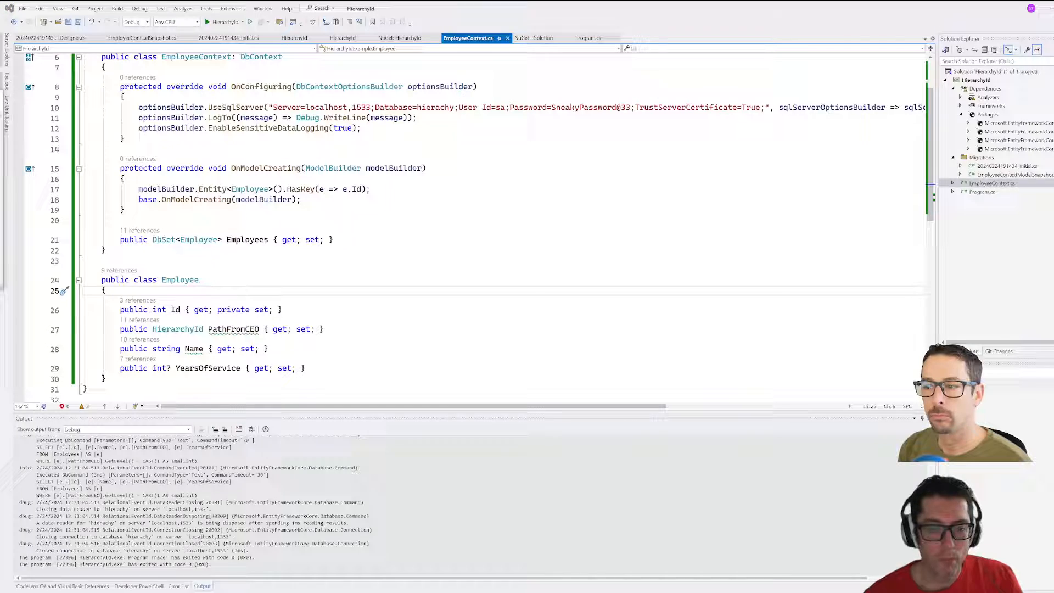
pyautogui.moveTo(657, 295)
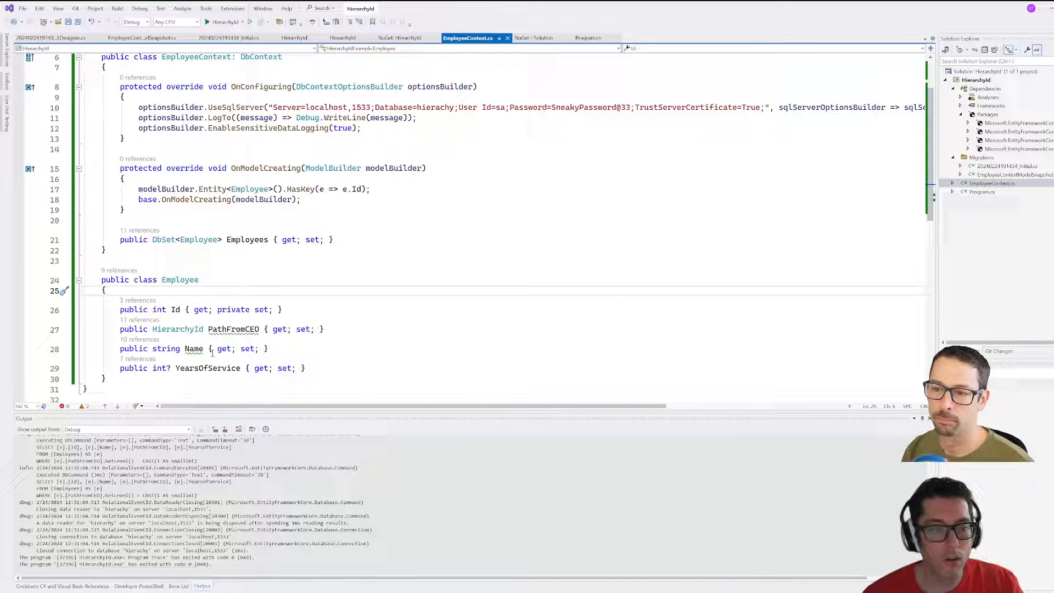
# Step: Widen Solution Explorer so the EF Core package names and versions are fully visible
pyautogui.doubleClick(176, 328)
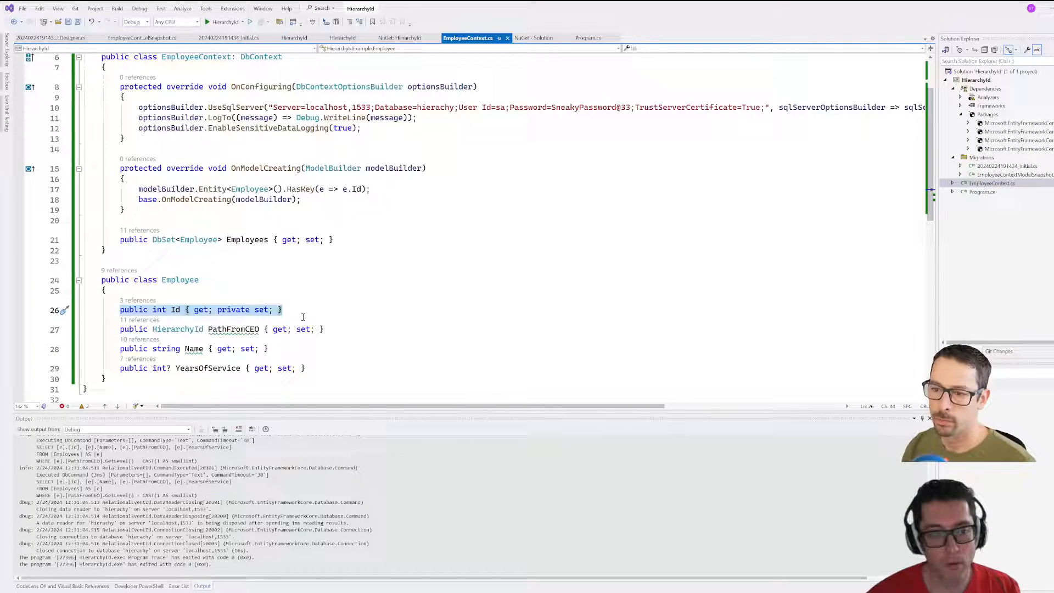
pyautogui.click(232, 328)
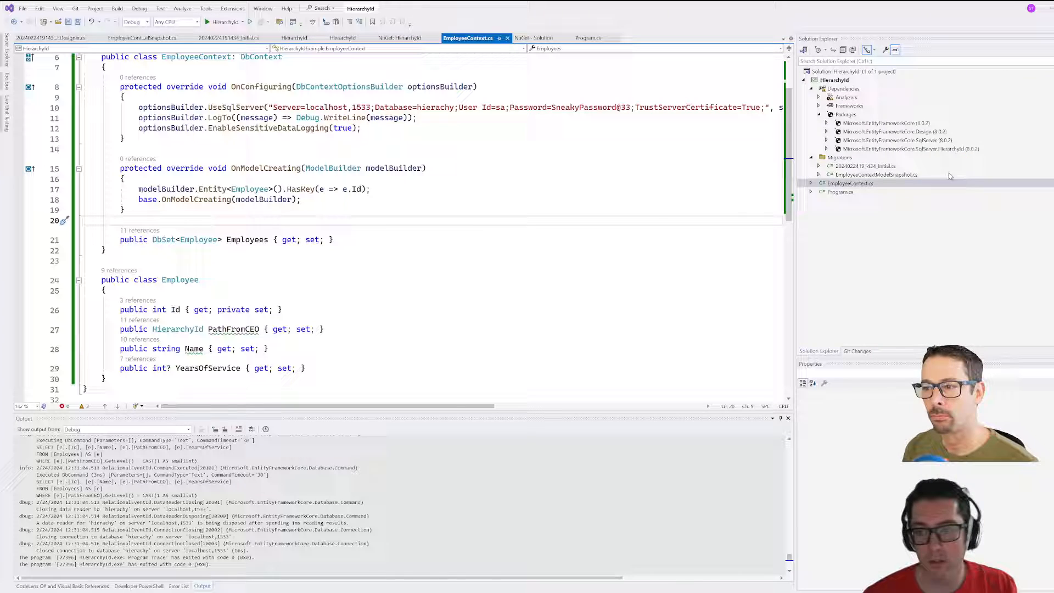
# Step: Review the SqlServer and EntityFrameworkCore packages, then break the UseHierarchyId options lambda onto its own line in EmployeeContext.cs
pyautogui.click(894, 139)
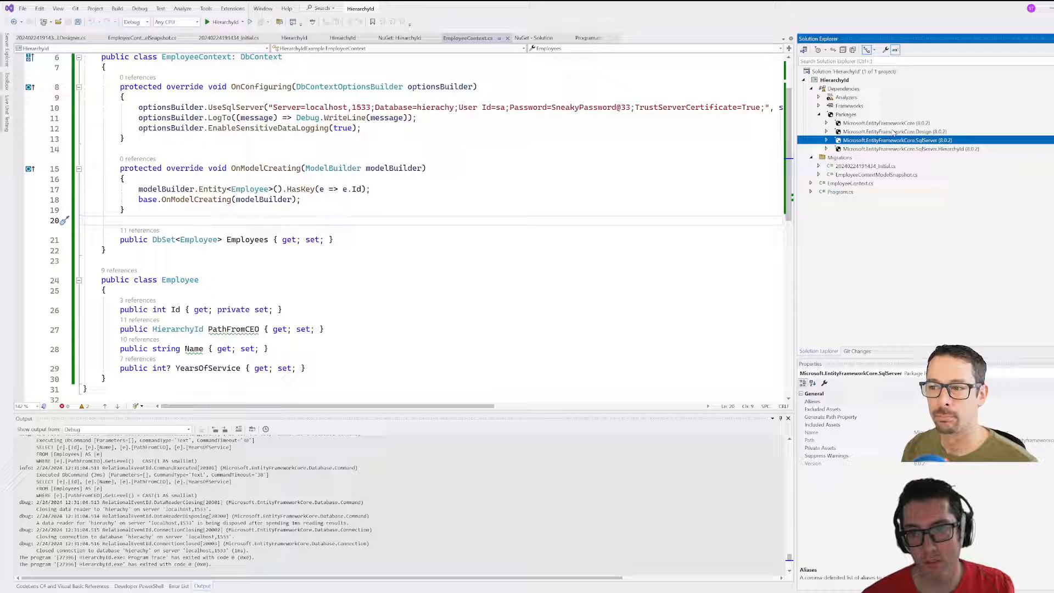
pyautogui.click(884, 122)
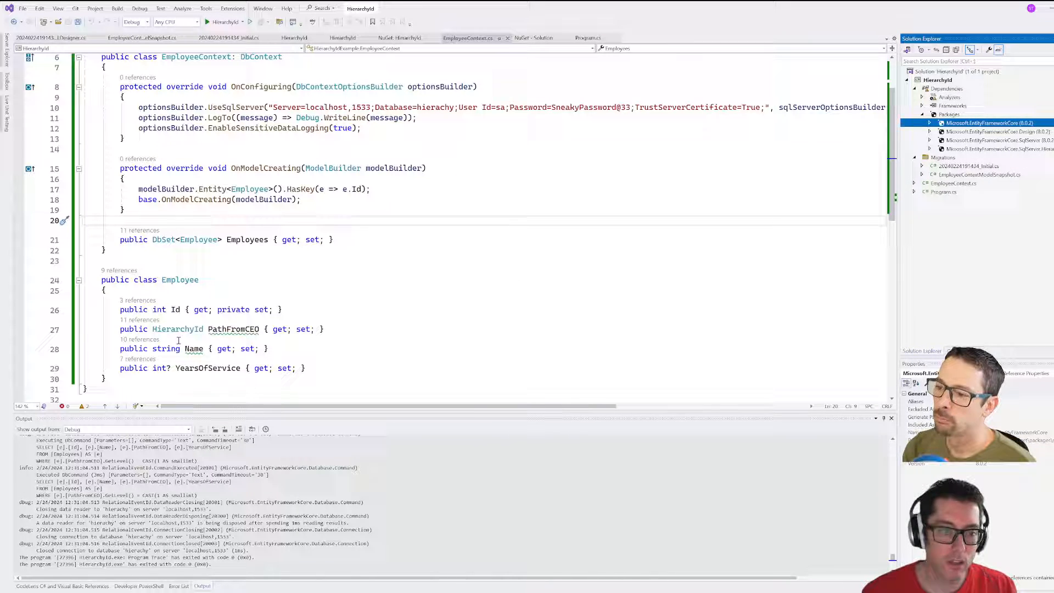
pyautogui.click(198, 280)
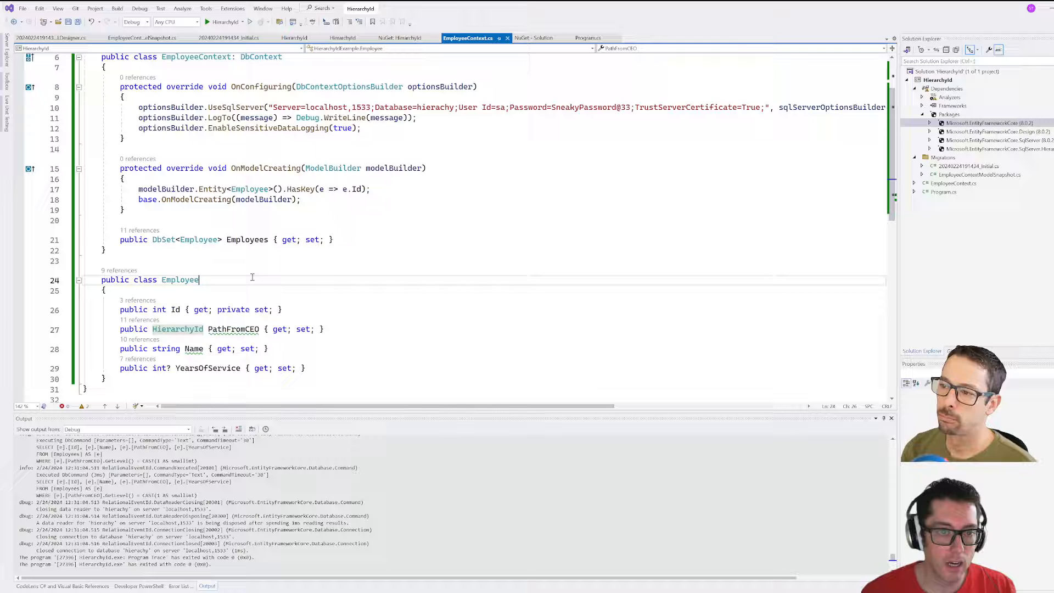
pyautogui.doubleClick(179, 281)
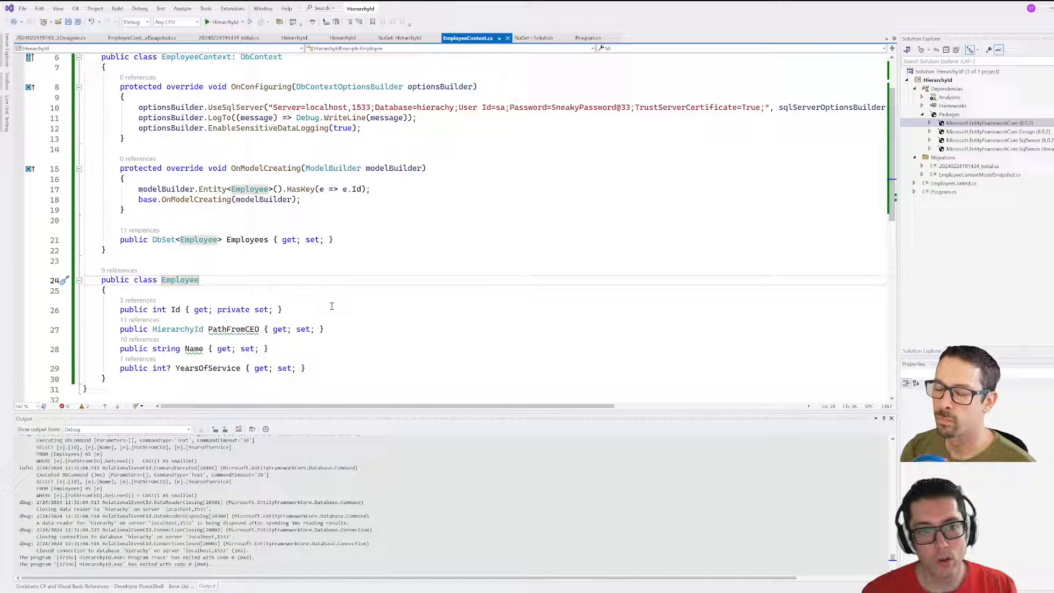
pyautogui.click(778, 106)
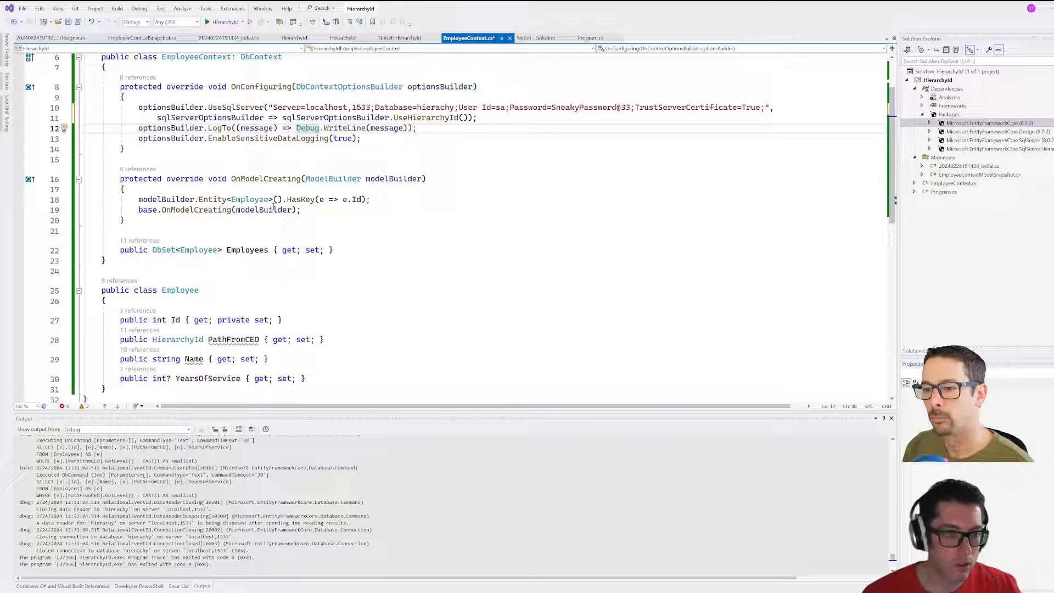
# Step: Switch from the OnModelCreating code to Program.cs with the employee seed data and Marcus query
pyautogui.click(275, 199)
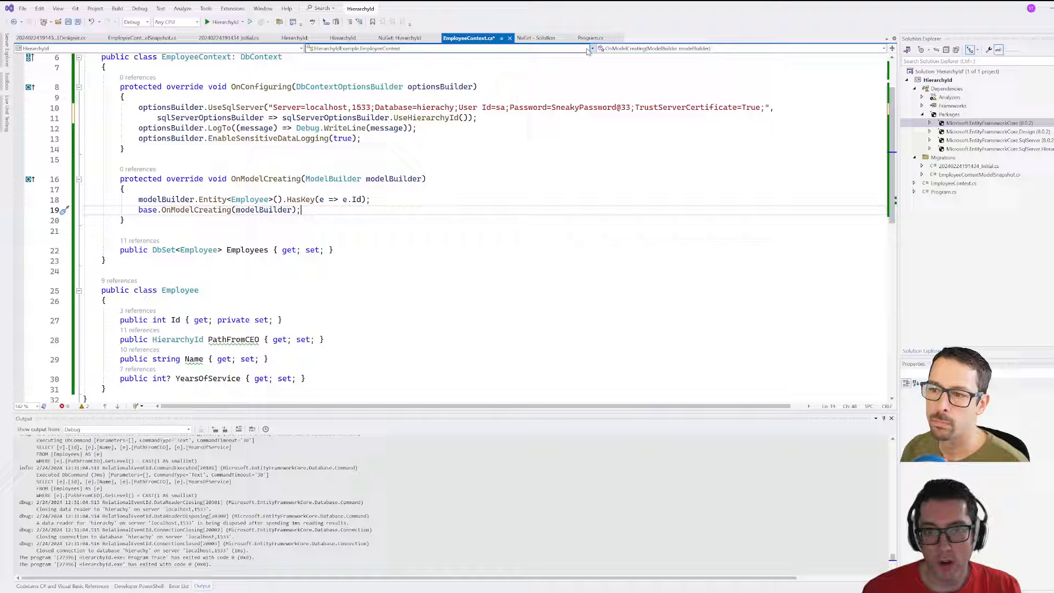
pyautogui.click(588, 37)
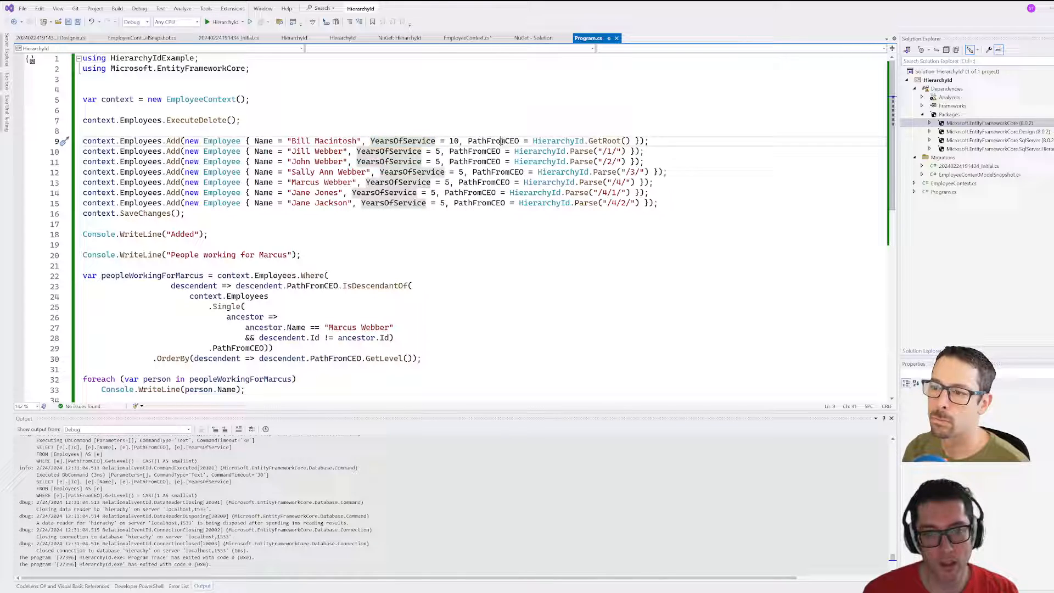
# Step: Replace GetRoot() with HierarchyId.Parse("/") for Bill Macintosh's root path
pyautogui.doubleClick(494, 140)
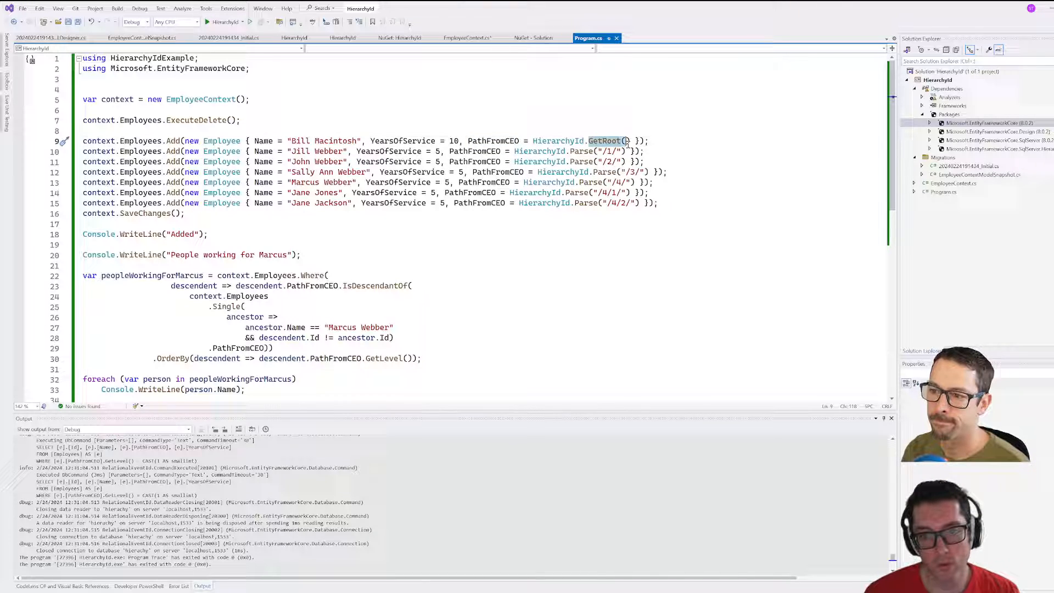
pyautogui.write('Pars')
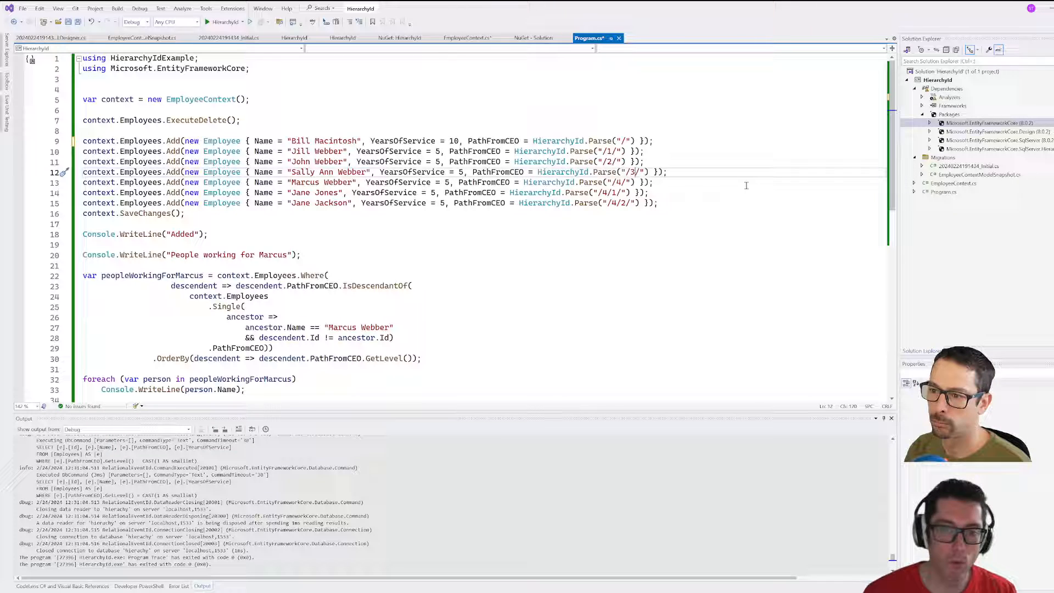
pyautogui.moveTo(606, 202)
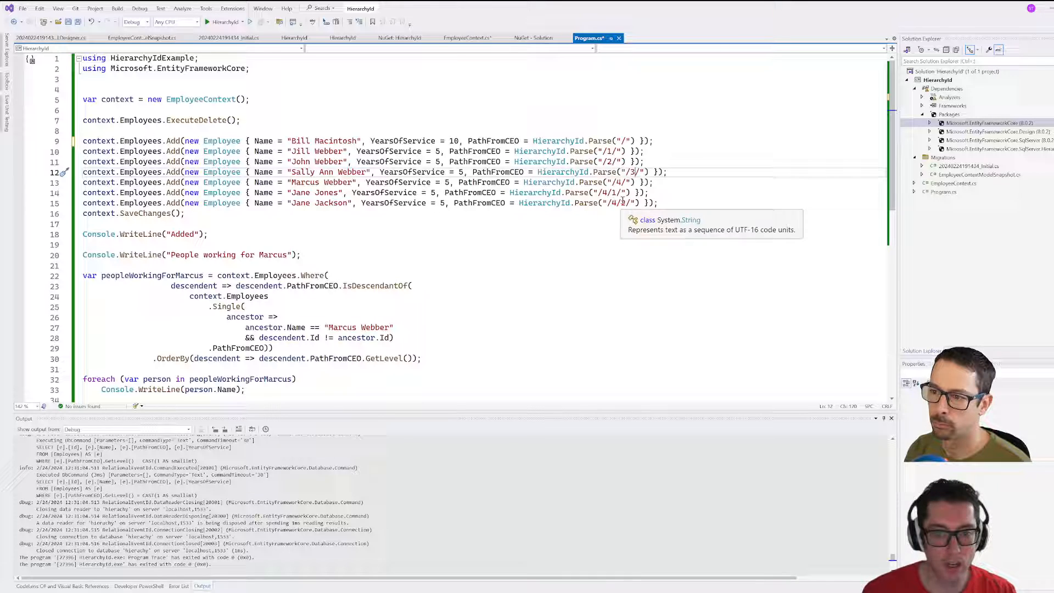
pyautogui.click(672, 202)
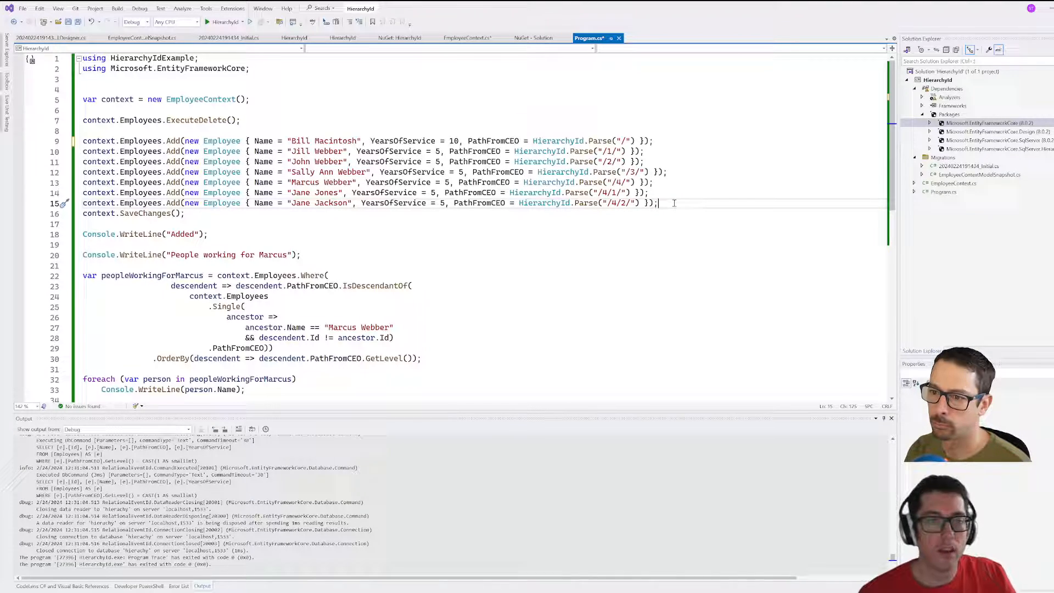
# Step: Add John Jackson with five years of service at PathFromCEO HierarchyId.Parse("/4/2/1/") after Jane Jackson
pyautogui.press('Return')
pyautogui.write('context.Employees.Add(new Employee { Name = "John Jackson", YearsOfService = 5, PathFromCEO = HierarchyId.Parse("/4/2/1") });')
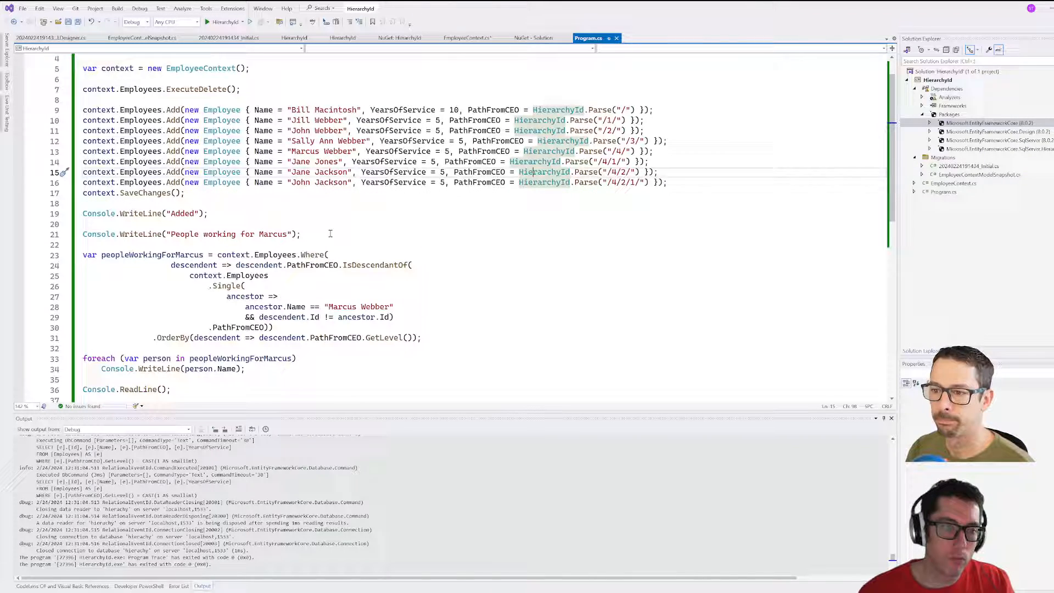
pyautogui.scroll(-3)
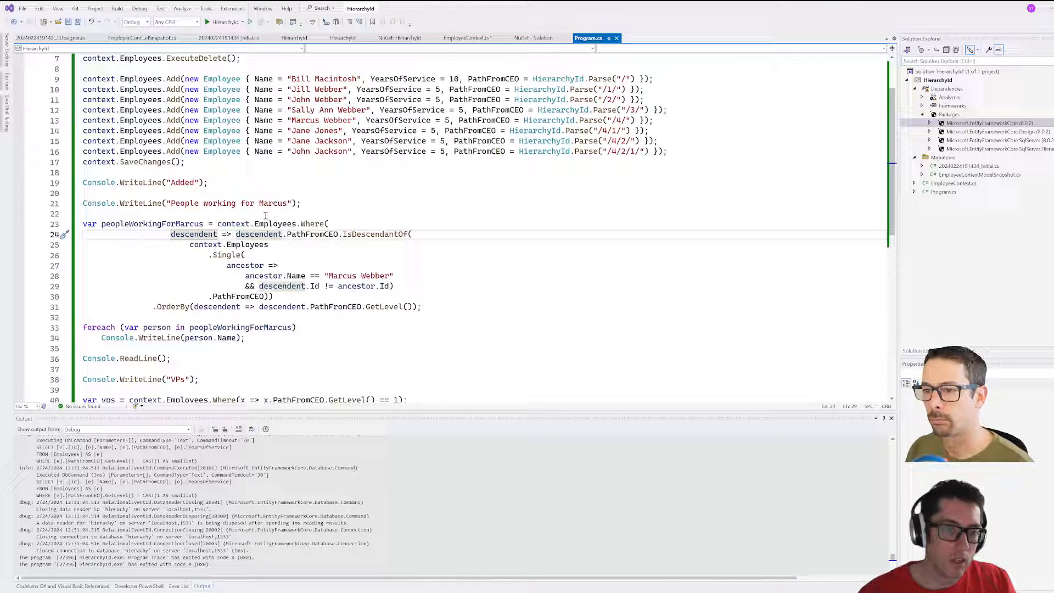
# Step: Review the updated seed data before launching a fresh build of the HierarchyId project
pyautogui.scroll(-3)
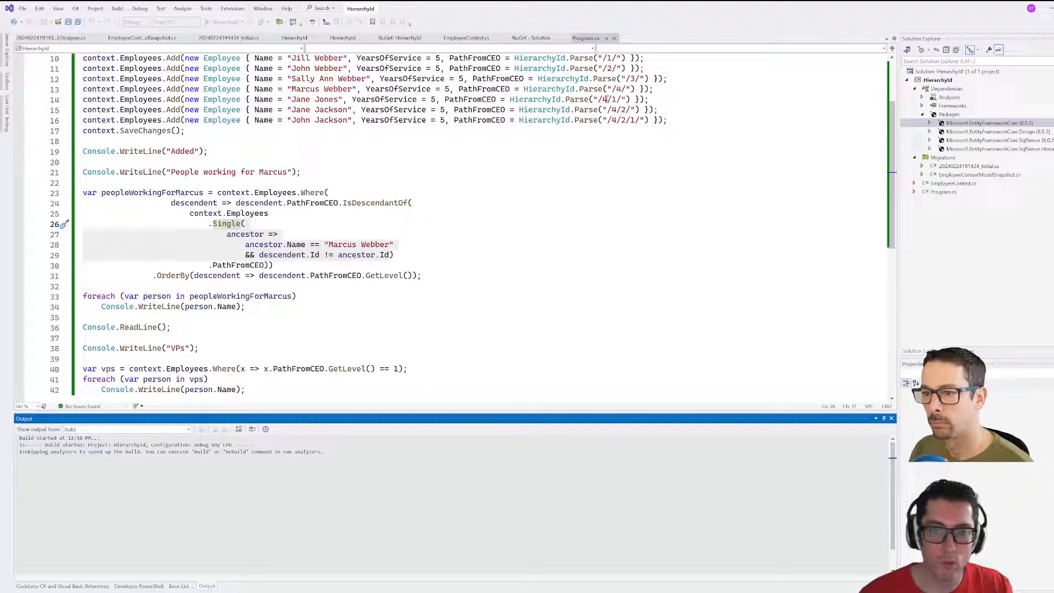
pyautogui.moveTo(609, 110)
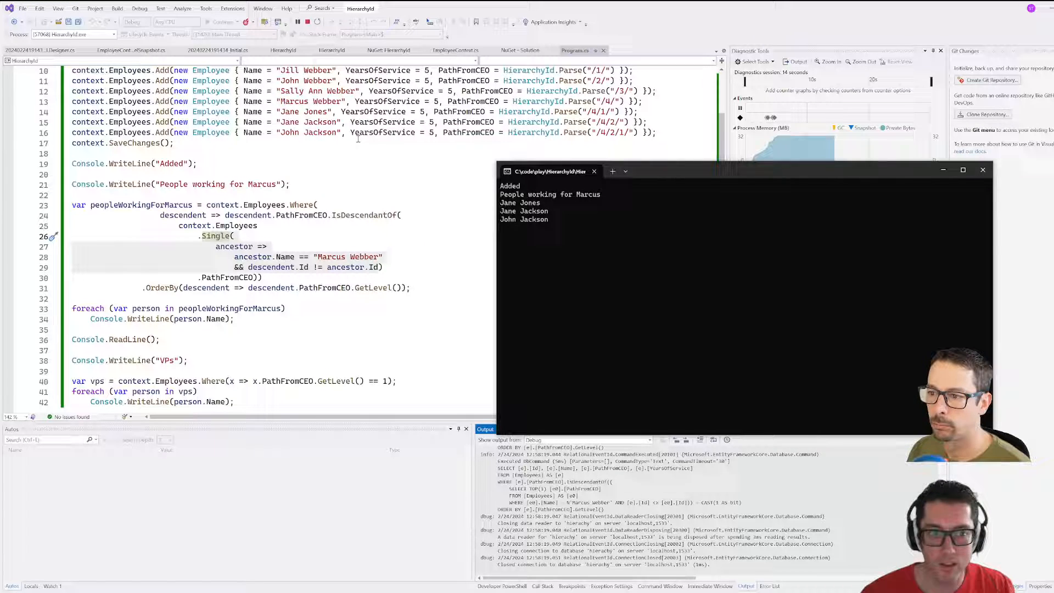
pyautogui.moveTo(308, 132)
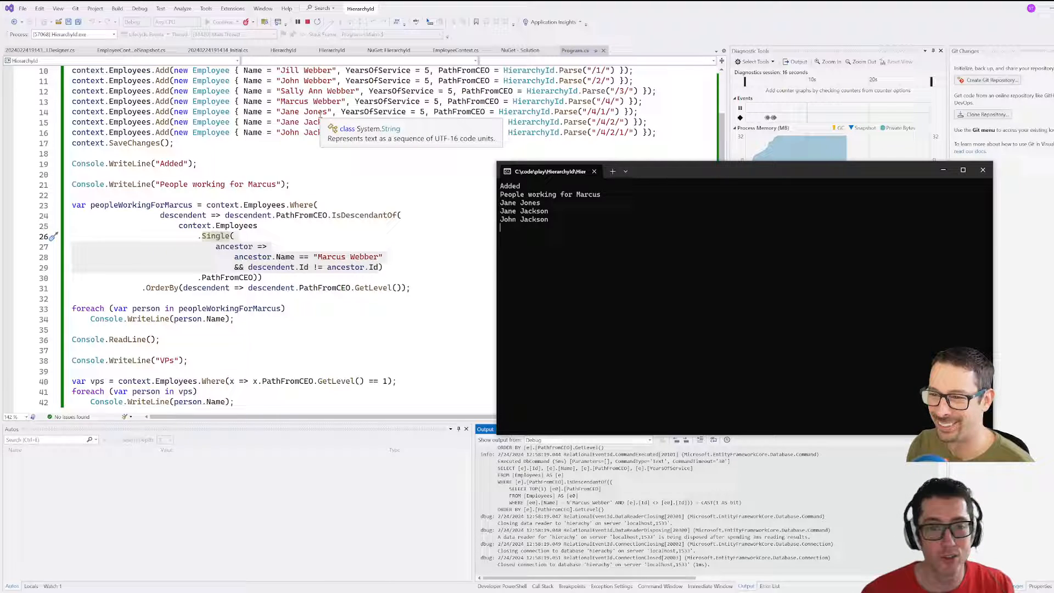
pyautogui.moveTo(566, 233)
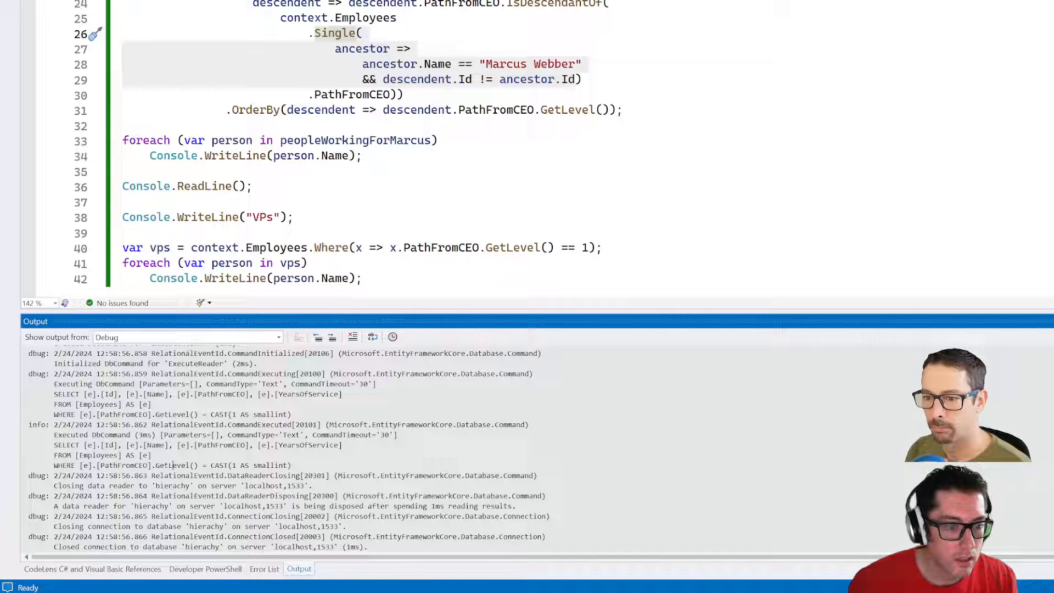
# Step: Scroll the Debug Output to the SELECT using IsDescendantOf with the TOP(1) GetLevel subquery
pyautogui.scroll(3)
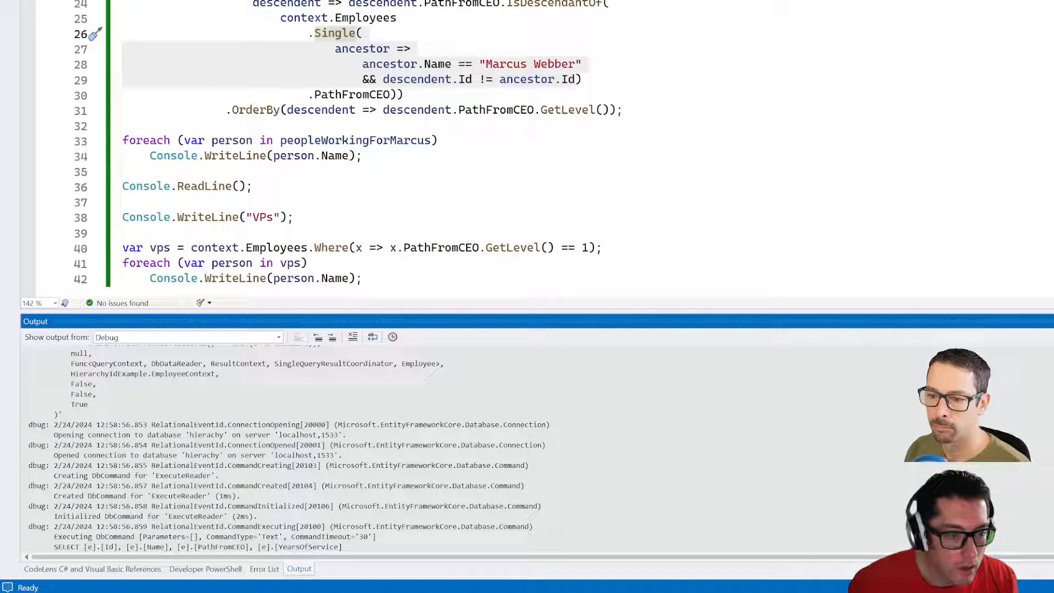
pyautogui.scroll(-3)
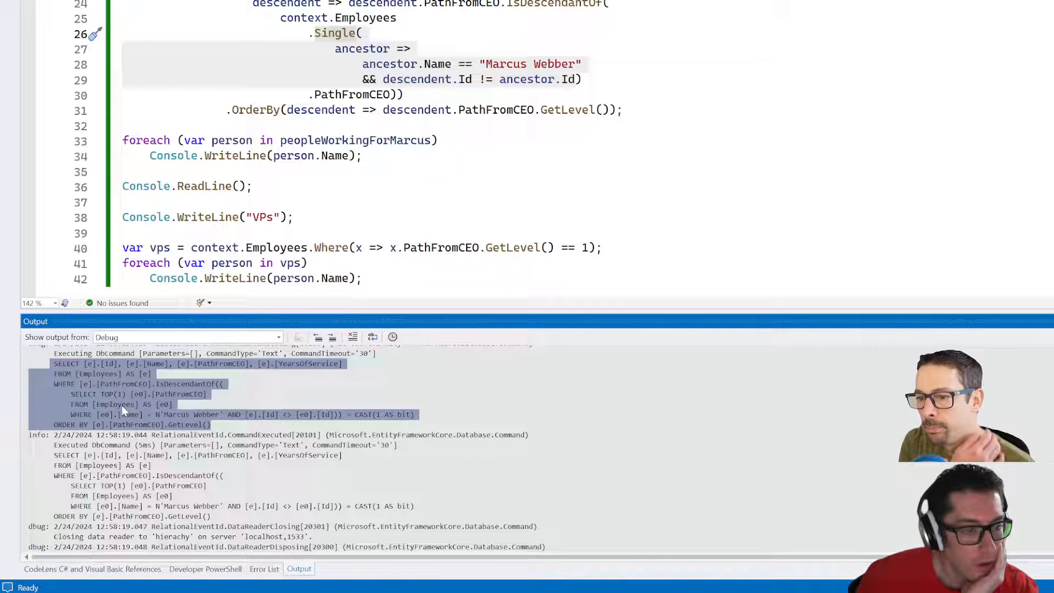
pyautogui.moveTo(235, 422)
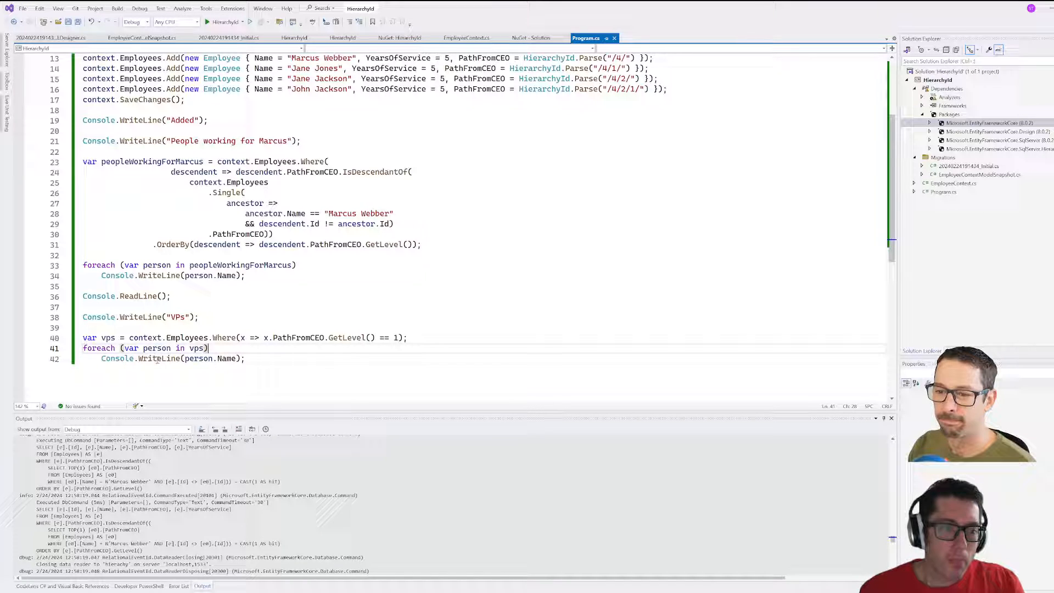
# Step: Focus the console past Console.ReadLine so it lists VPs Jill, John, Sally Ann and Marcus Webber before exiting
pyautogui.click(206, 22)
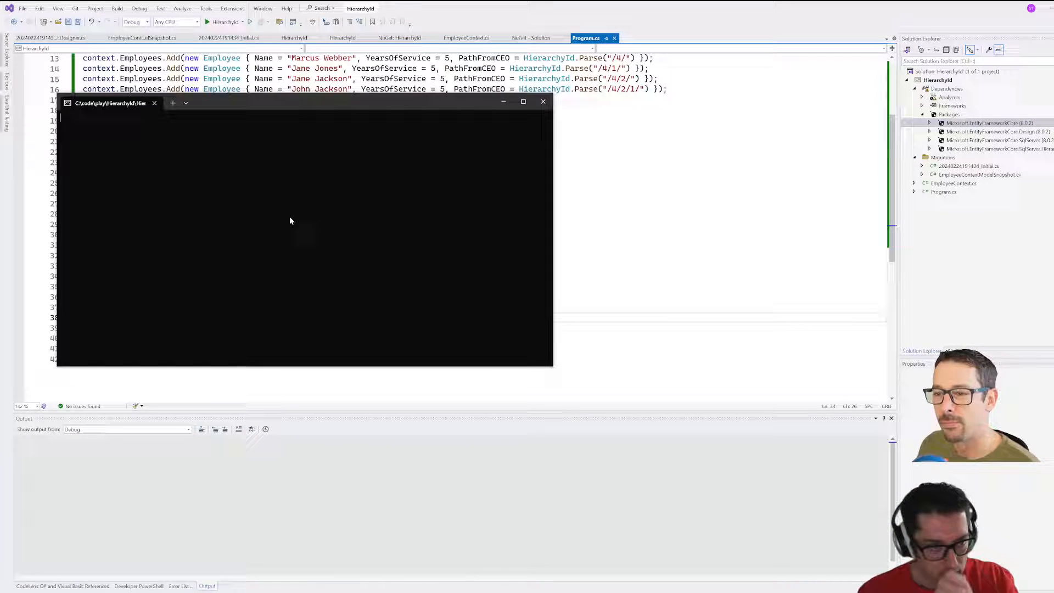
pyautogui.click(206, 22)
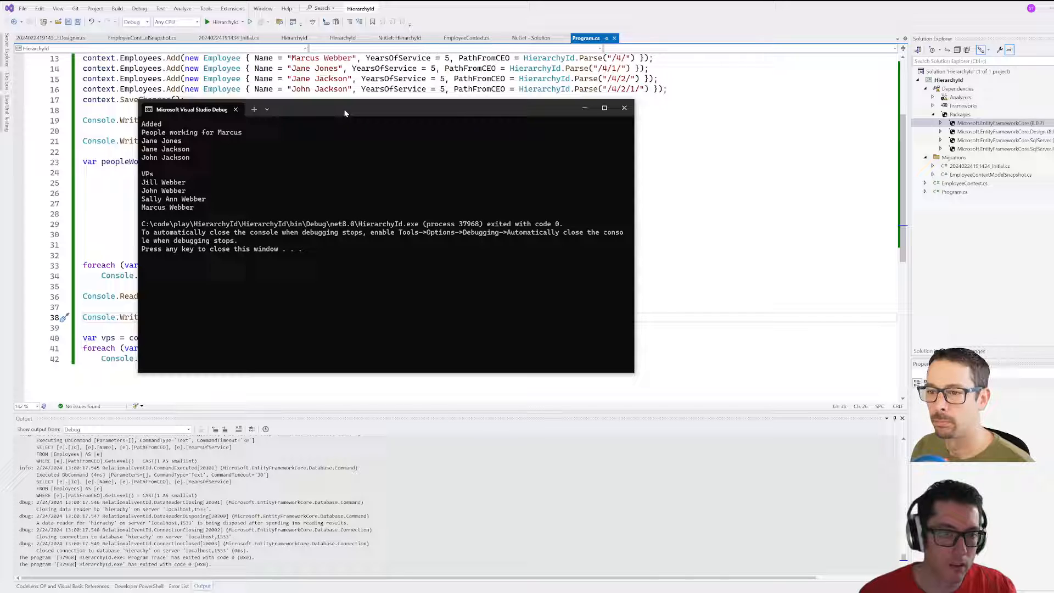
pyautogui.moveTo(349, 183)
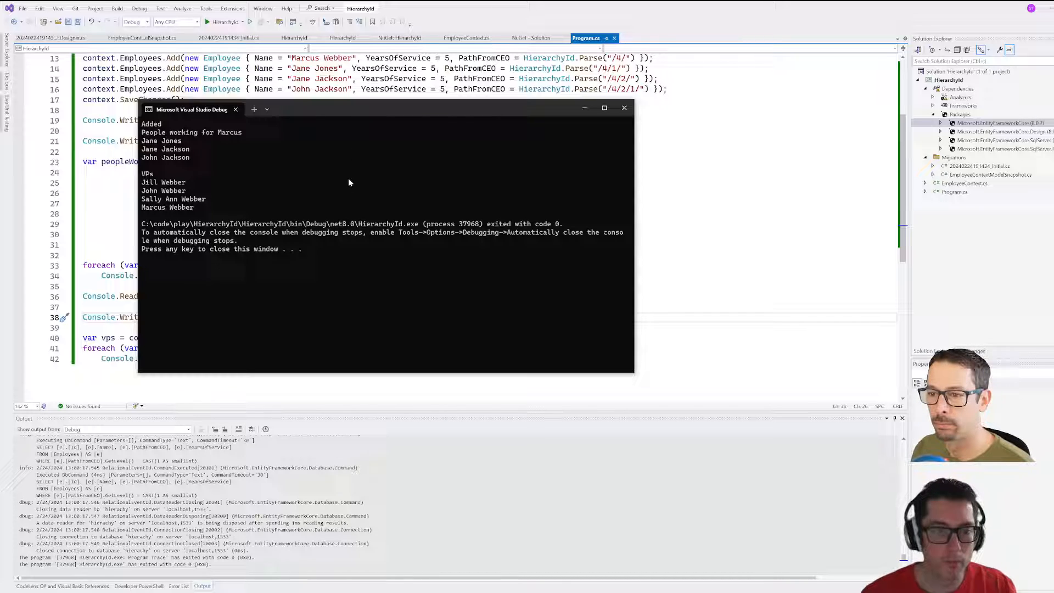
pyautogui.click(624, 108)
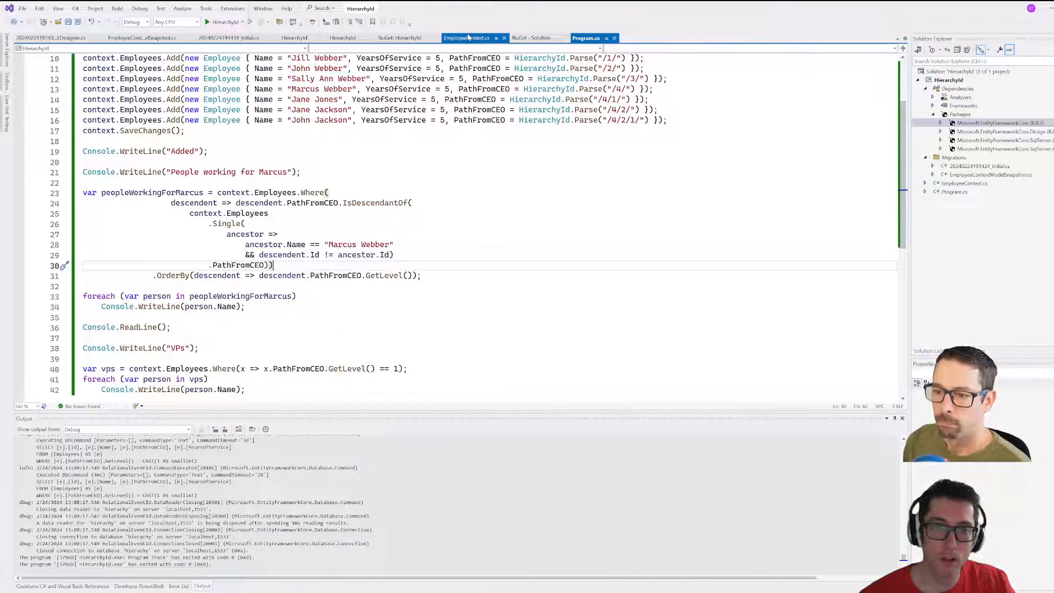
pyautogui.click(468, 37)
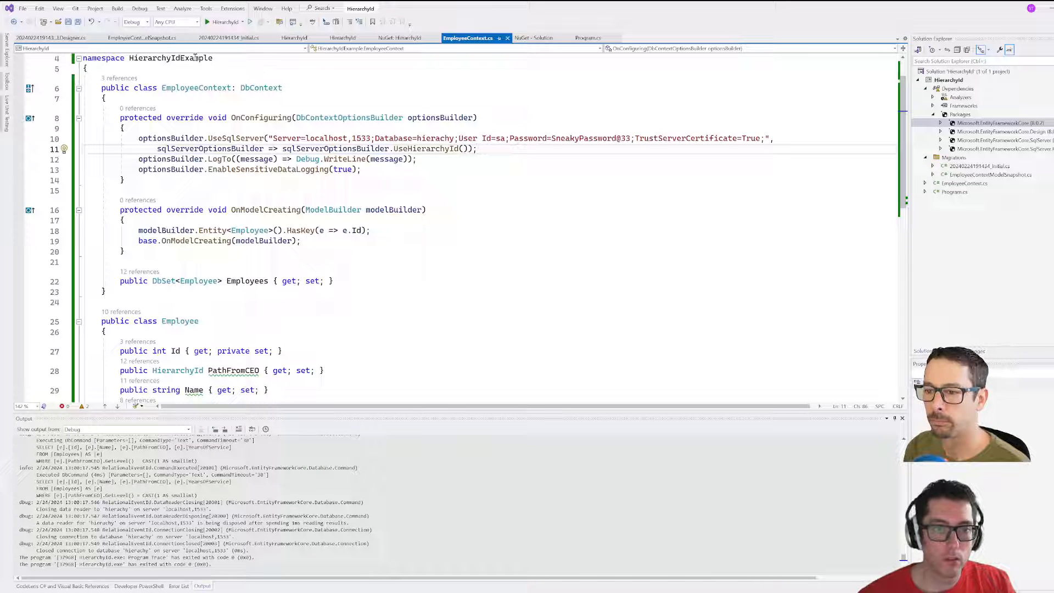
pyautogui.click(587, 38)
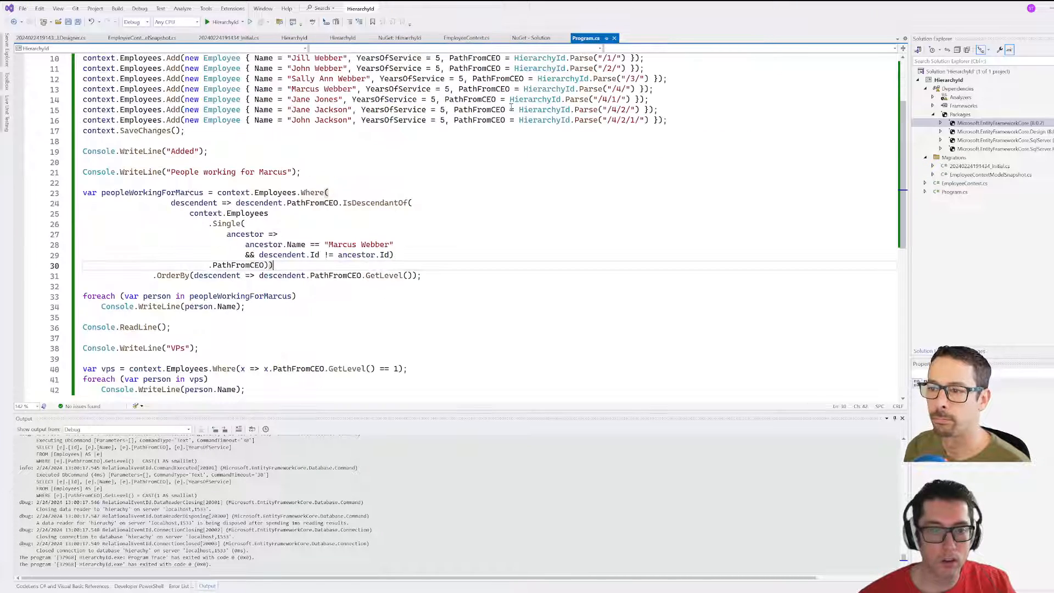
pyautogui.scroll(3)
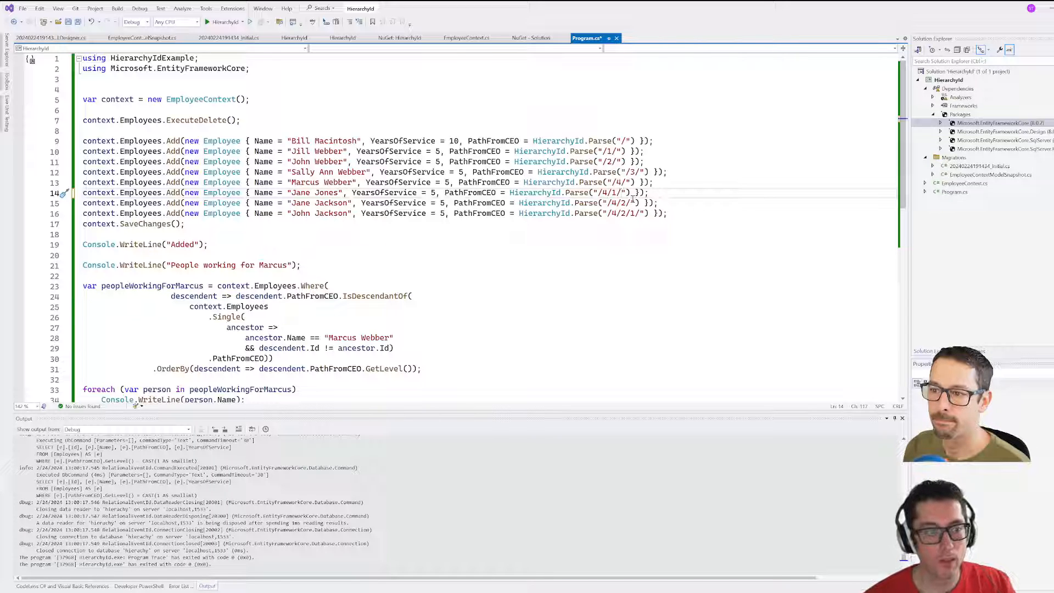
pyautogui.moveTo(619, 213)
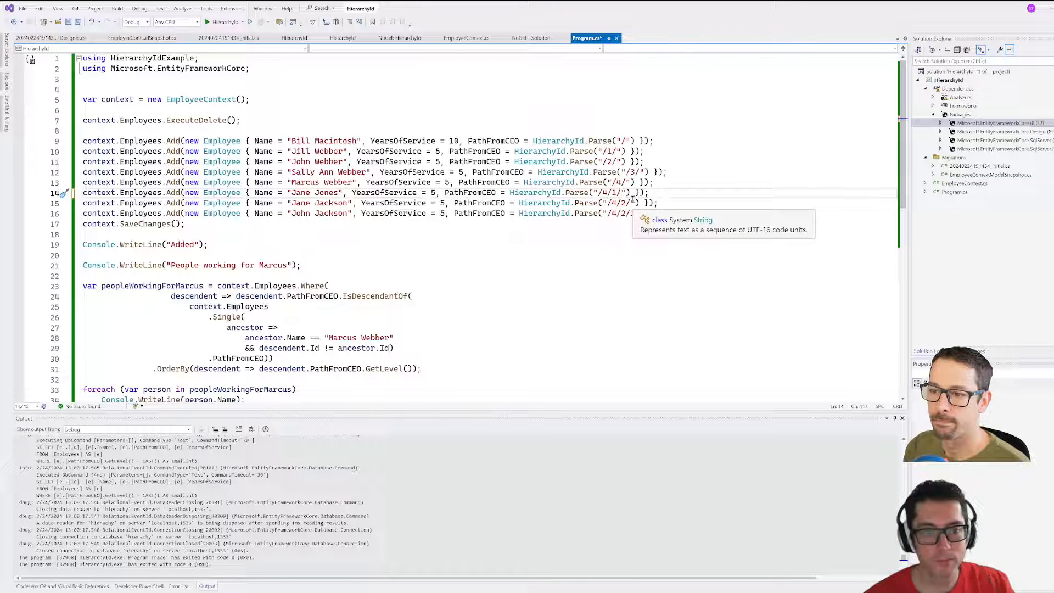